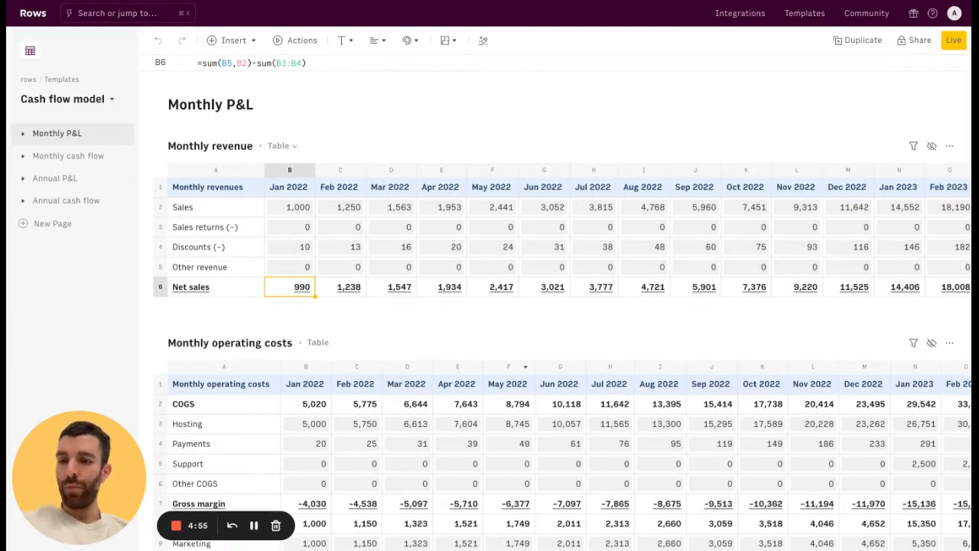
pyautogui.moveTo(218, 144)
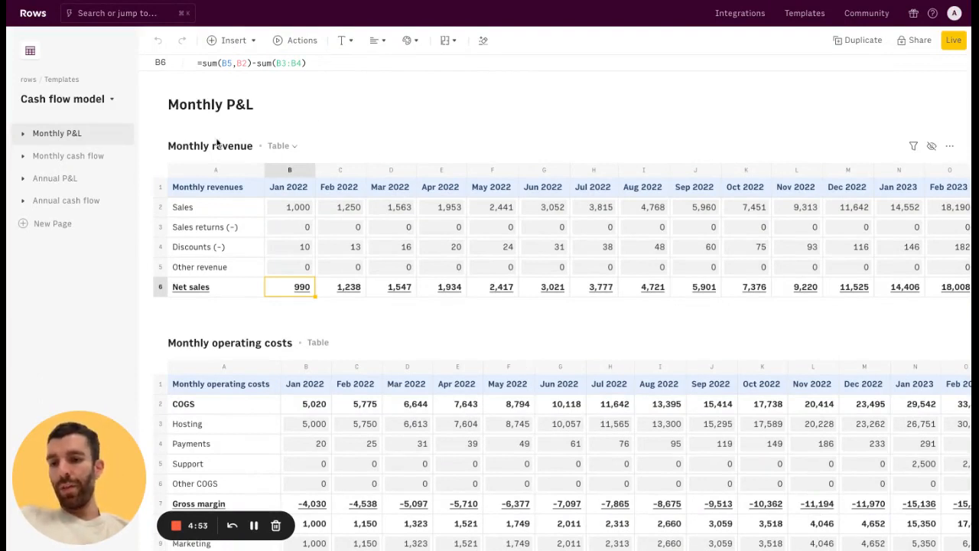
pyautogui.moveTo(84, 155)
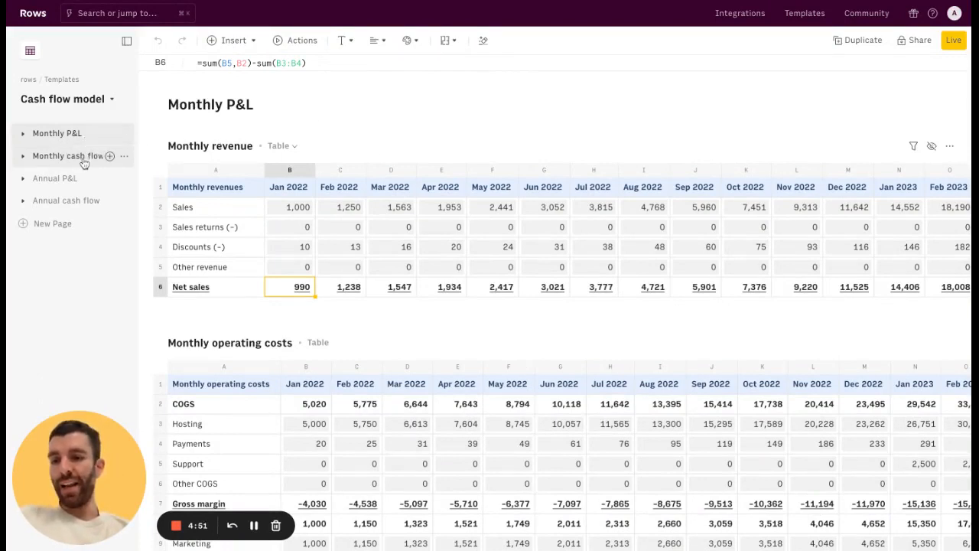
pyautogui.moveTo(65, 167)
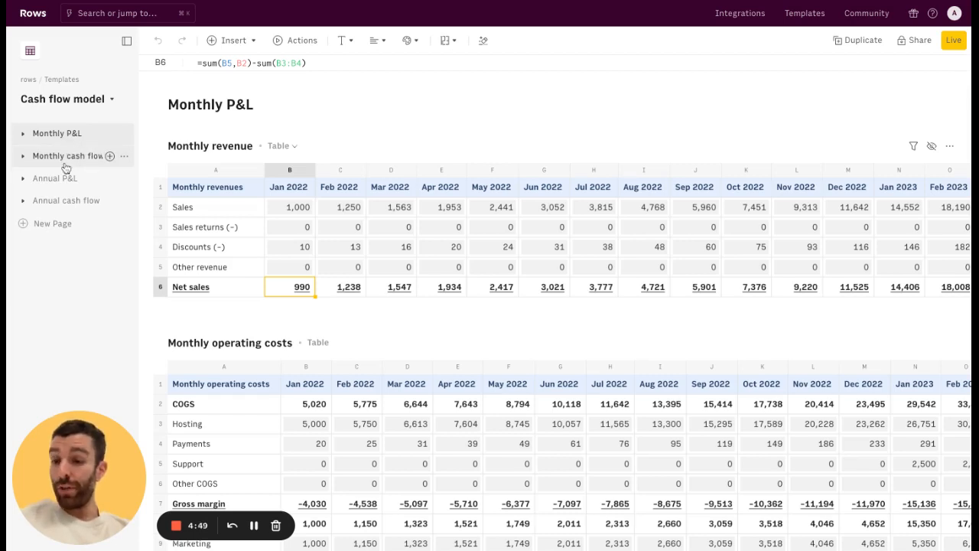
pyautogui.moveTo(65, 182)
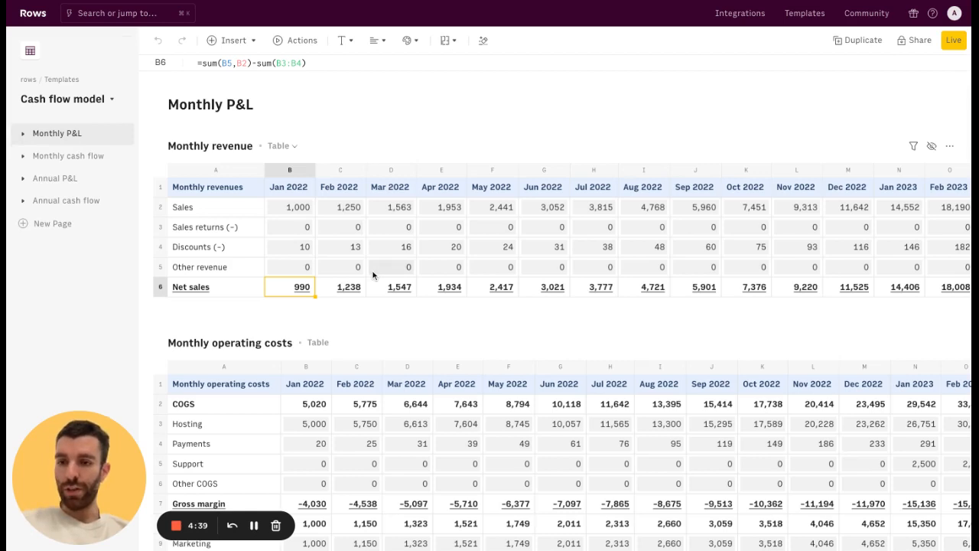
# Scroll down the monthly P&L and inspect the January 2022 Taxes value.
pyautogui.scroll(-3)
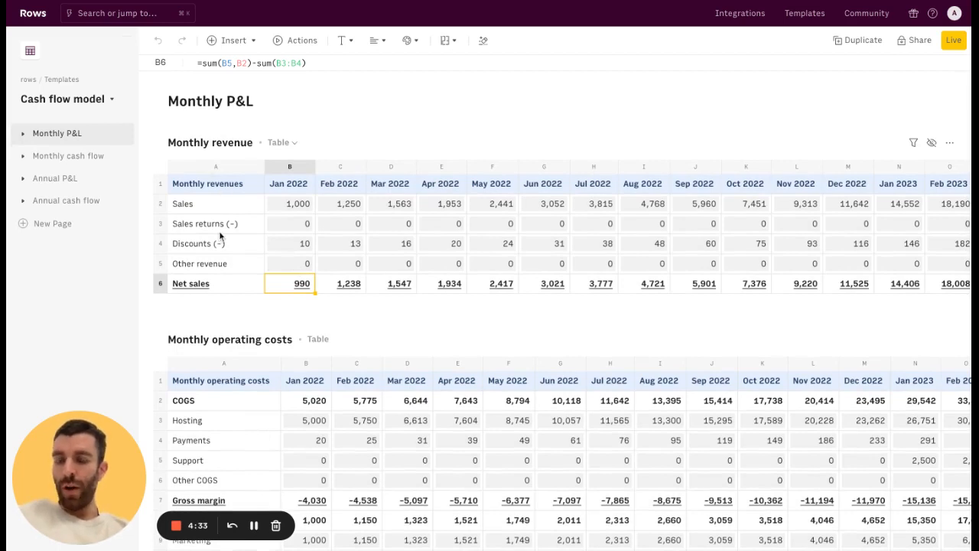
pyautogui.scroll(-3)
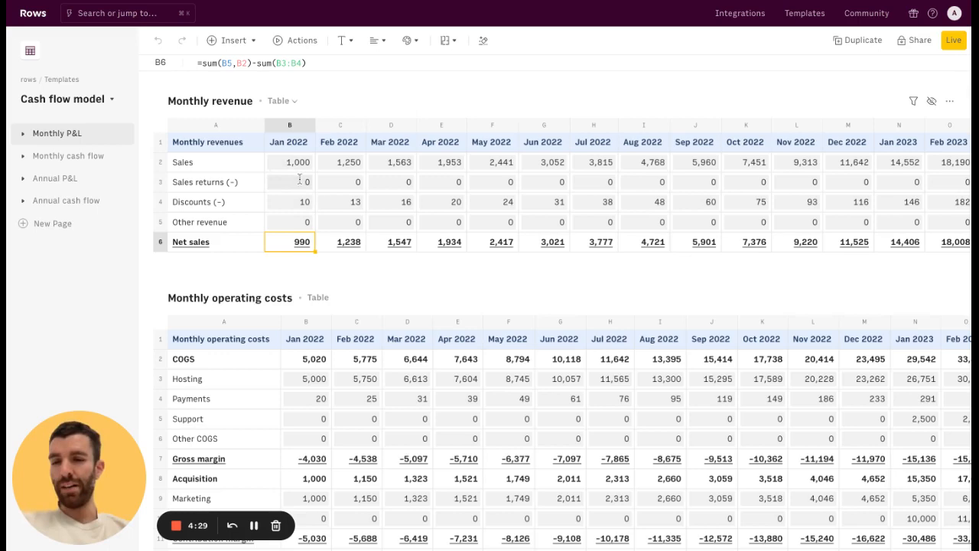
pyautogui.scroll(-3)
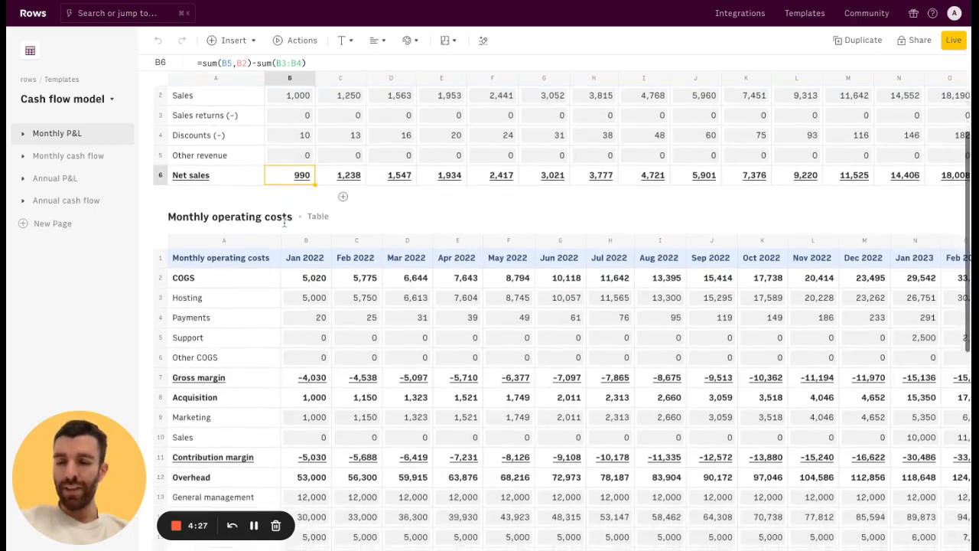
pyautogui.scroll(-3)
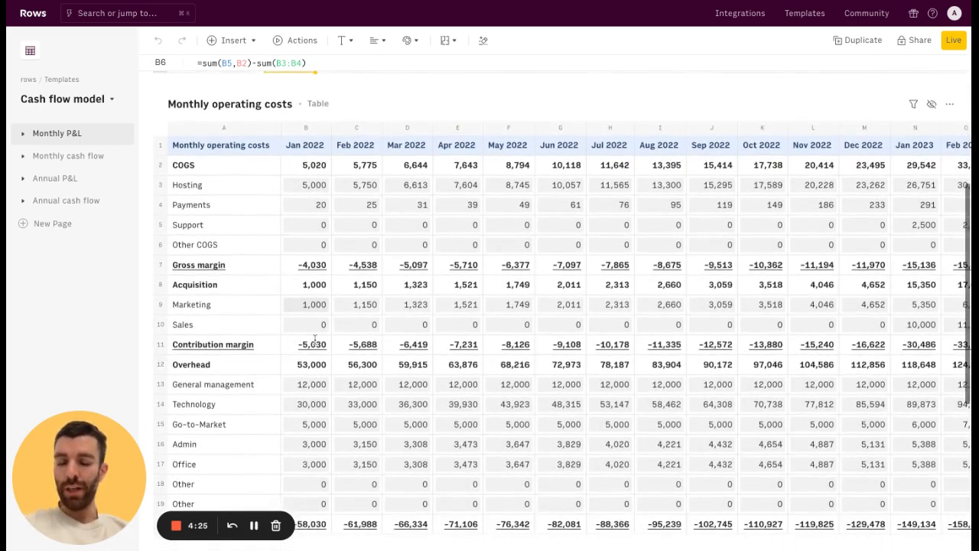
pyautogui.scroll(-3)
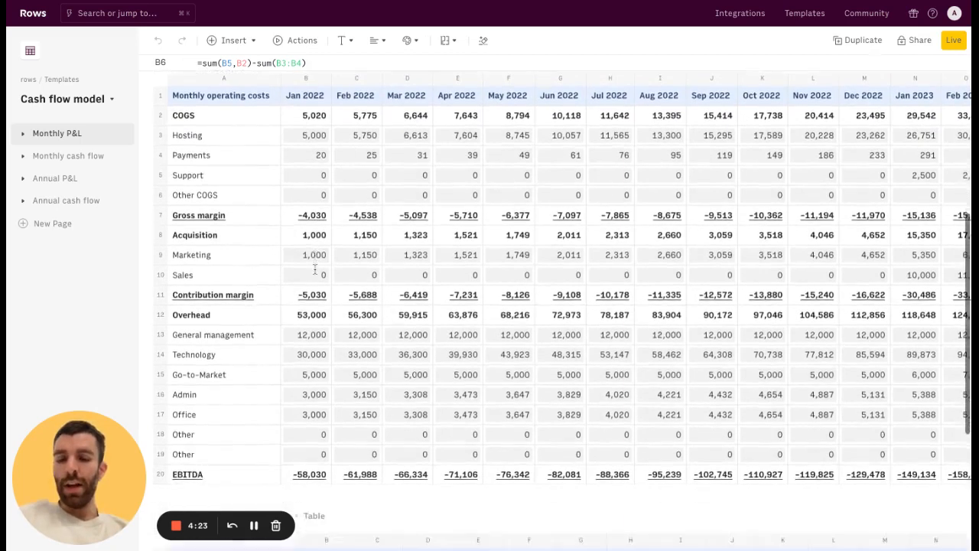
pyautogui.scroll(-3)
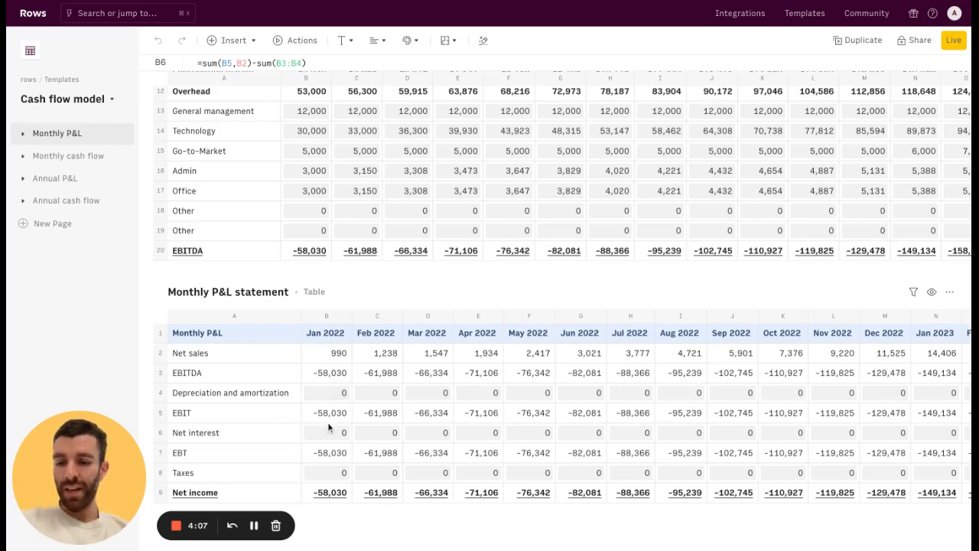
pyautogui.click(326, 472)
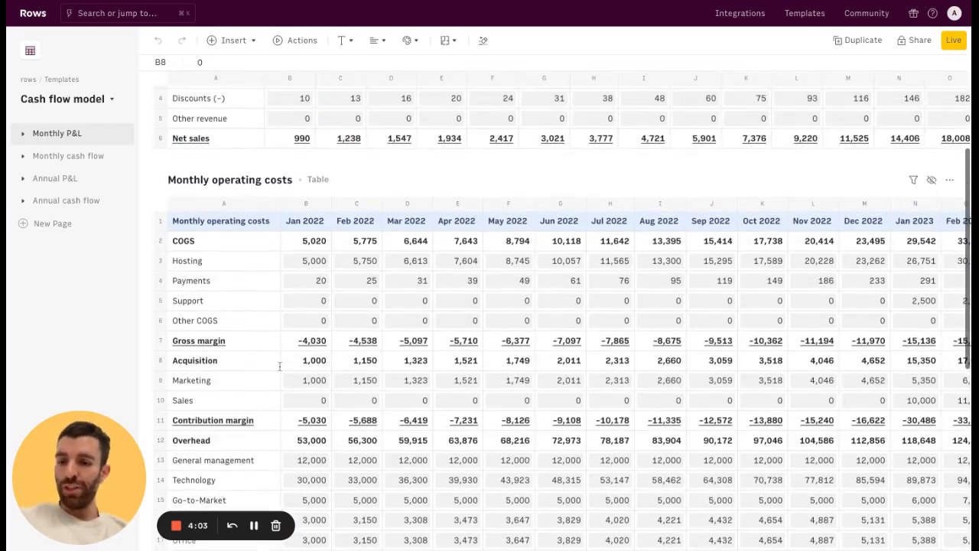
# Select the Hosting and Support cost labels and inspect the January 2022 Gross margin formula.
pyautogui.scroll(-3)
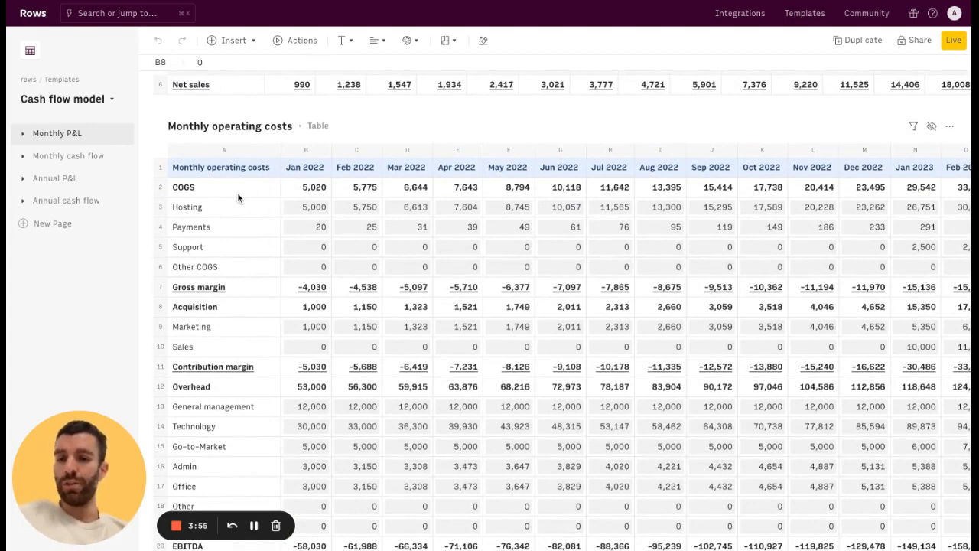
pyautogui.click(224, 207)
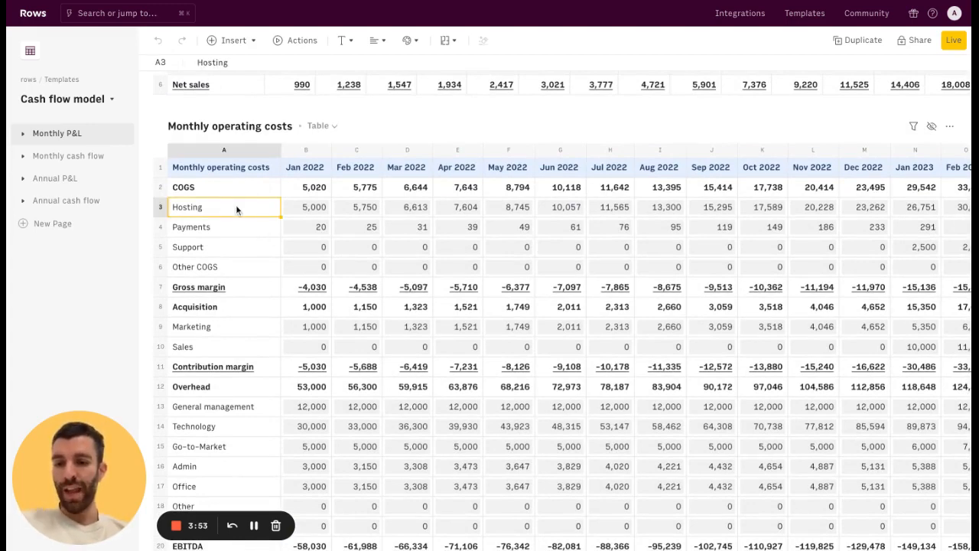
pyautogui.click(187, 246)
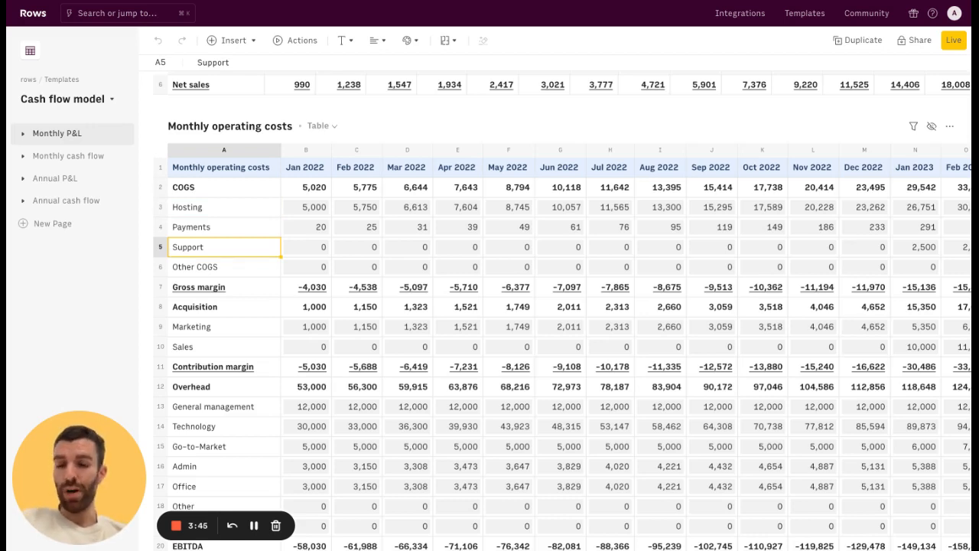
pyautogui.click(199, 286)
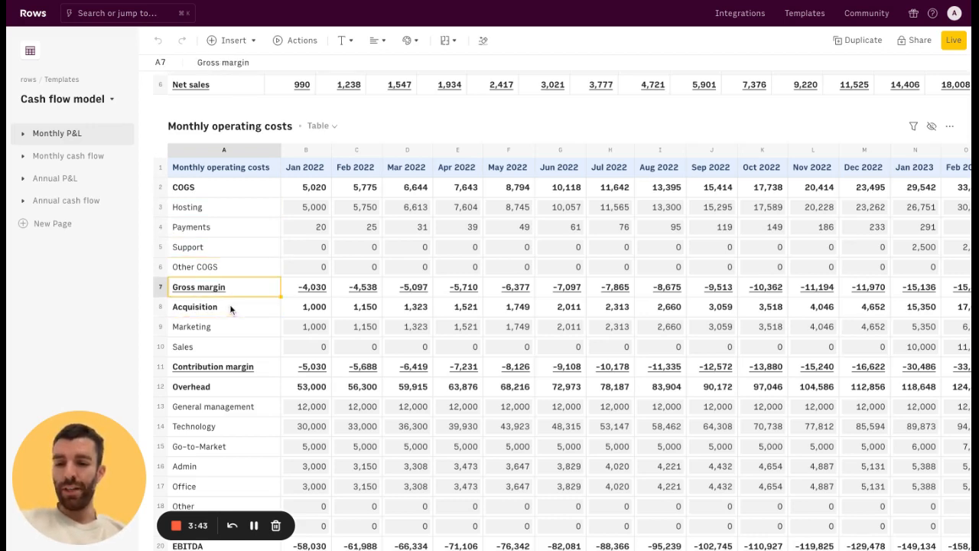
pyautogui.click(306, 287)
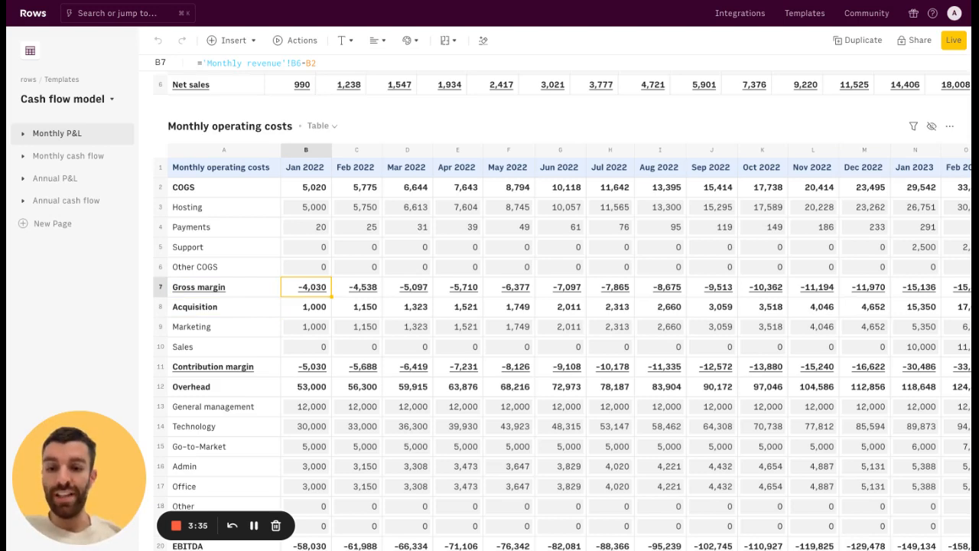
# Switch to the Monthly cash flow page and scroll to the Monthly CFO table.
pyautogui.scroll(-3)
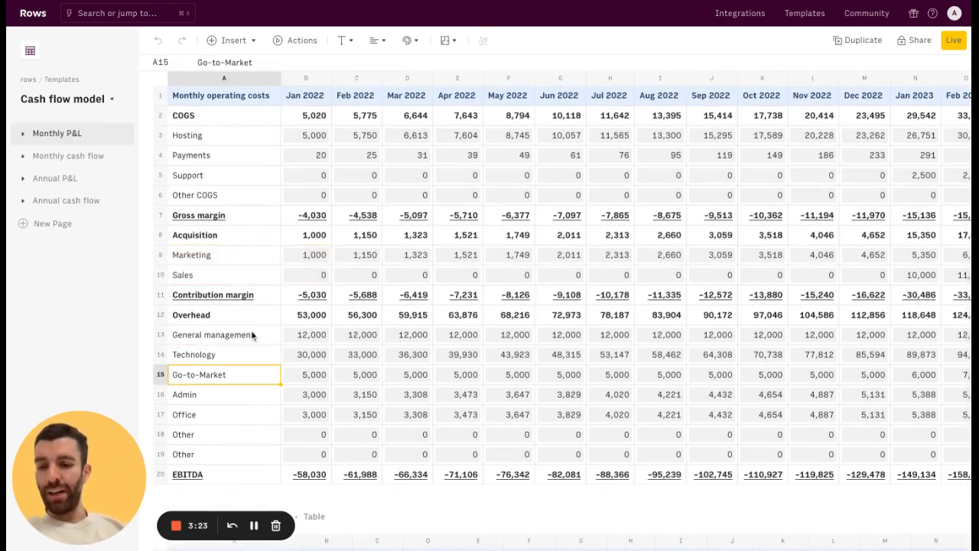
pyautogui.moveTo(254, 384)
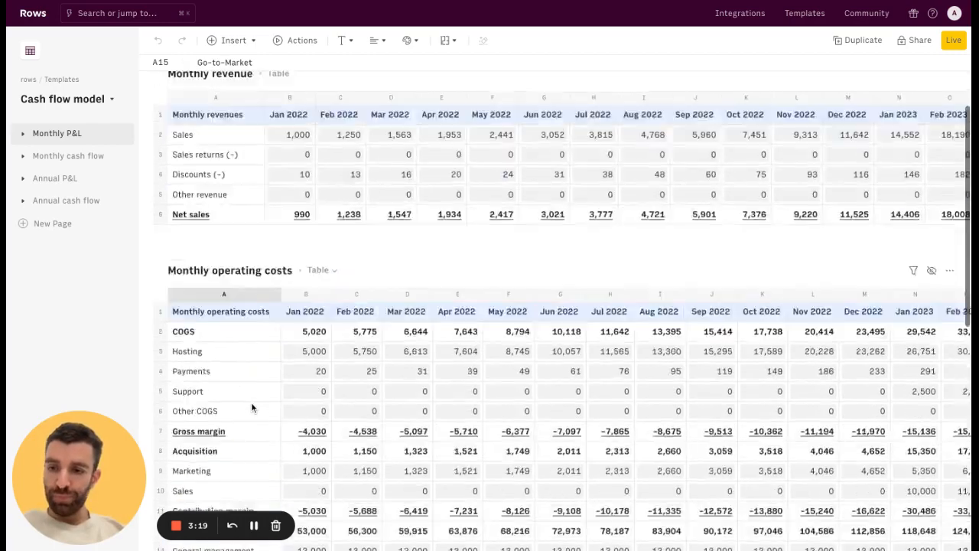
pyautogui.click(68, 156)
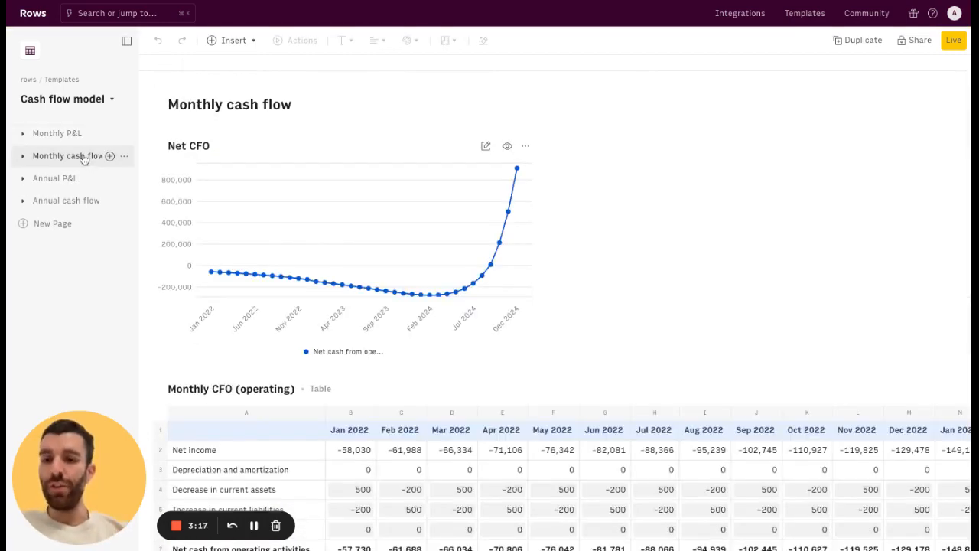
pyautogui.scroll(-3)
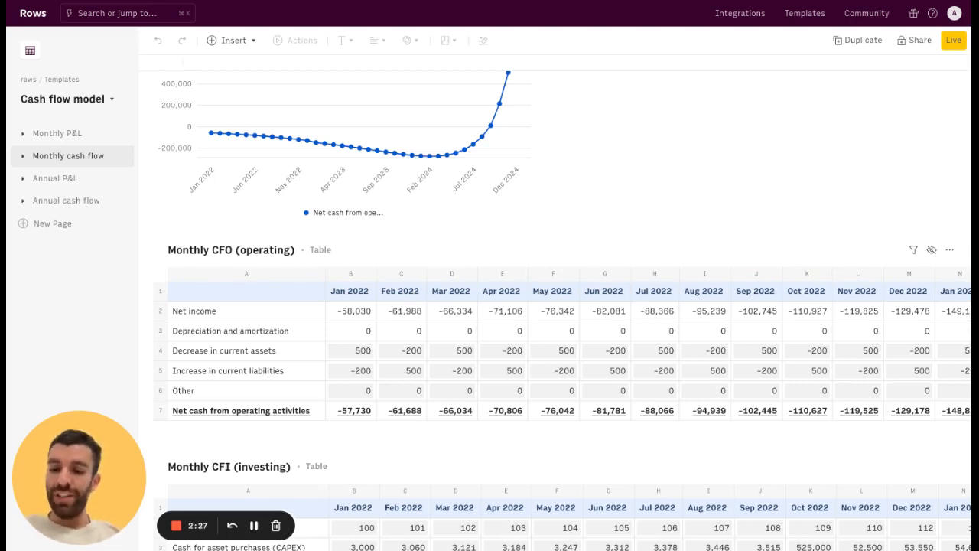
pyautogui.click(246, 331)
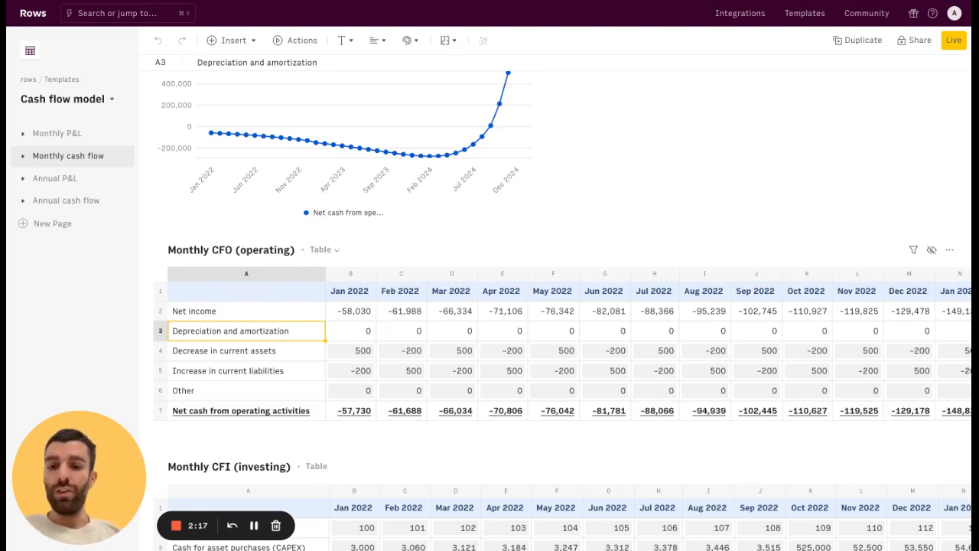
pyautogui.click(351, 331)
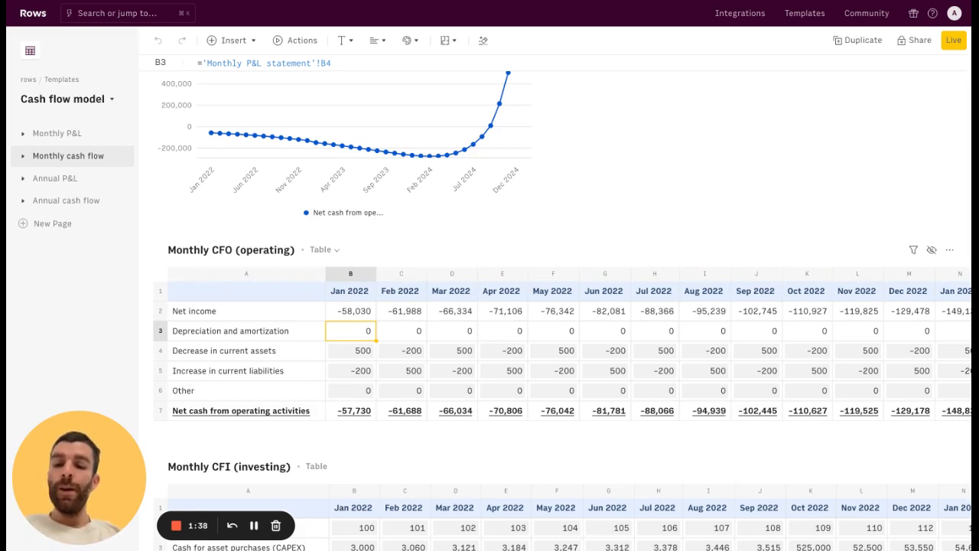
pyautogui.click(351, 350)
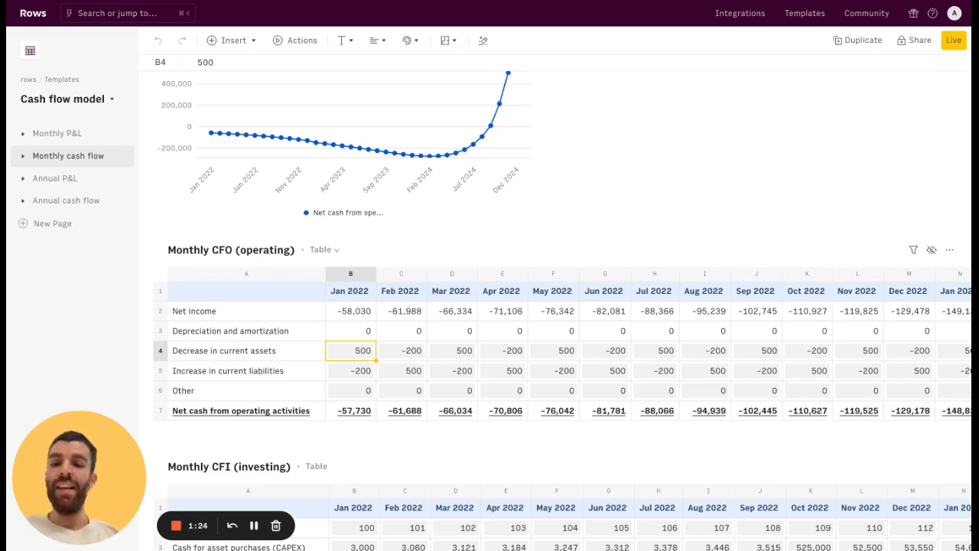
pyautogui.scroll(-3)
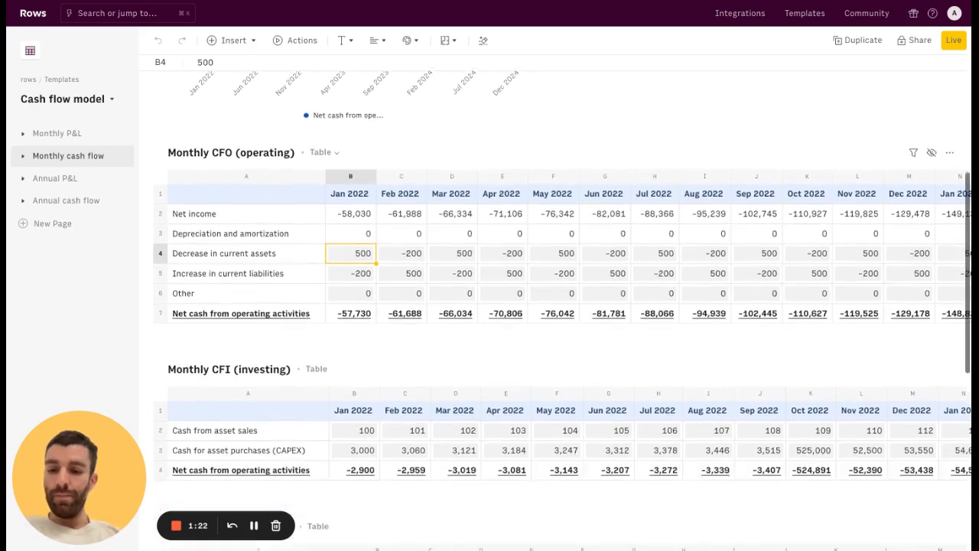
pyautogui.scroll(-3)
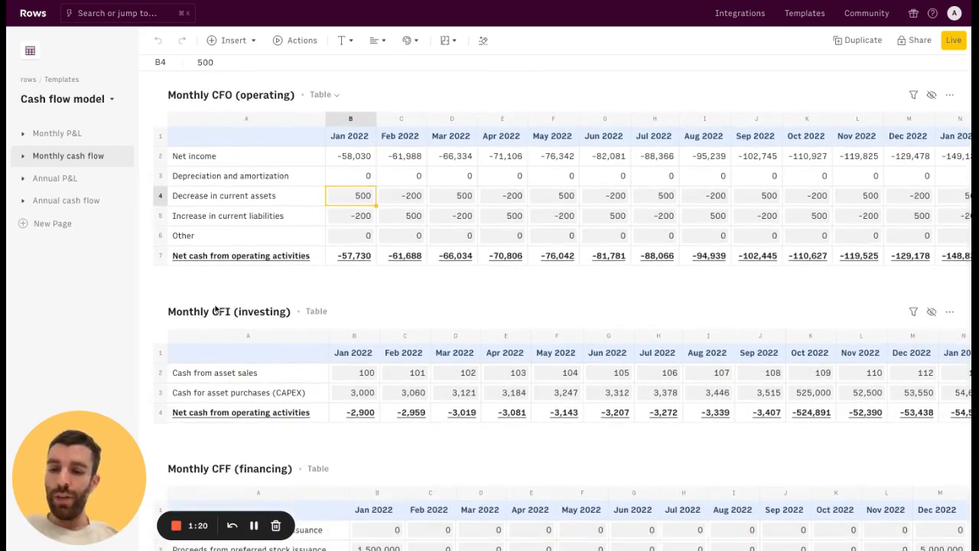
pyautogui.moveTo(291, 330)
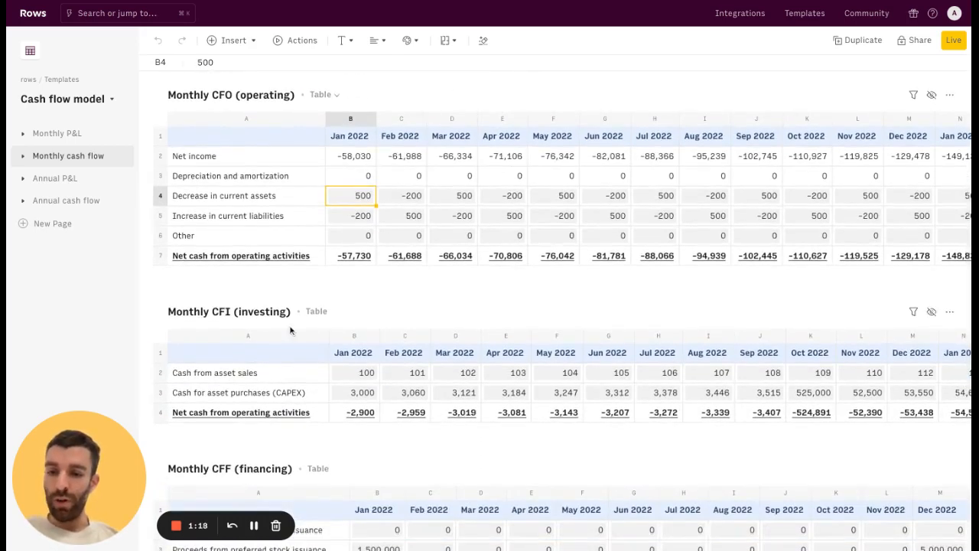
pyautogui.scroll(-3)
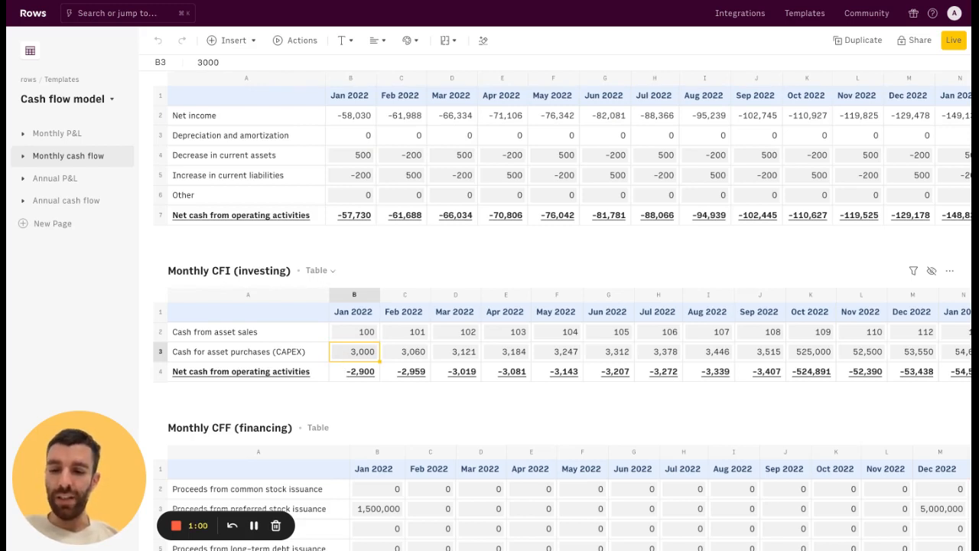
pyautogui.click(353, 331)
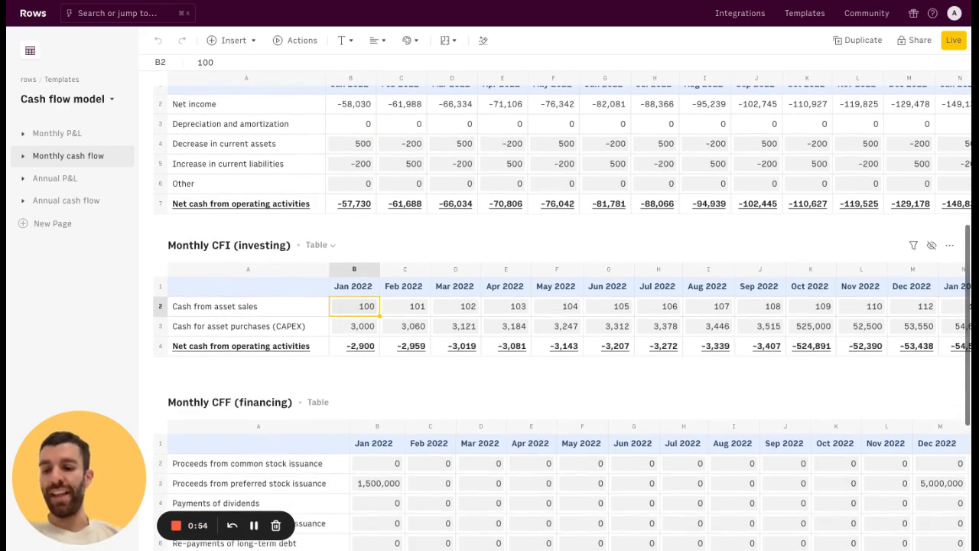
pyautogui.scroll(-3)
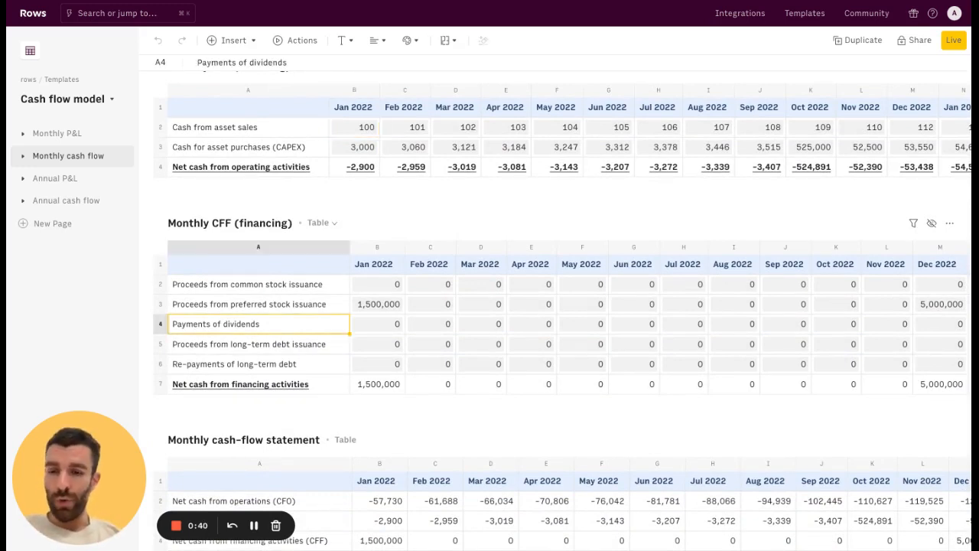
pyautogui.click(377, 304)
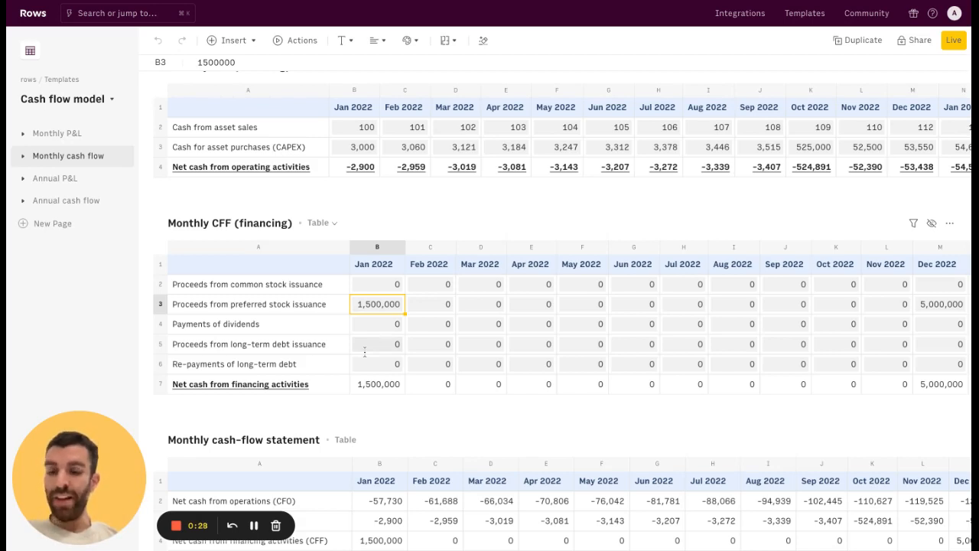
pyautogui.click(377, 323)
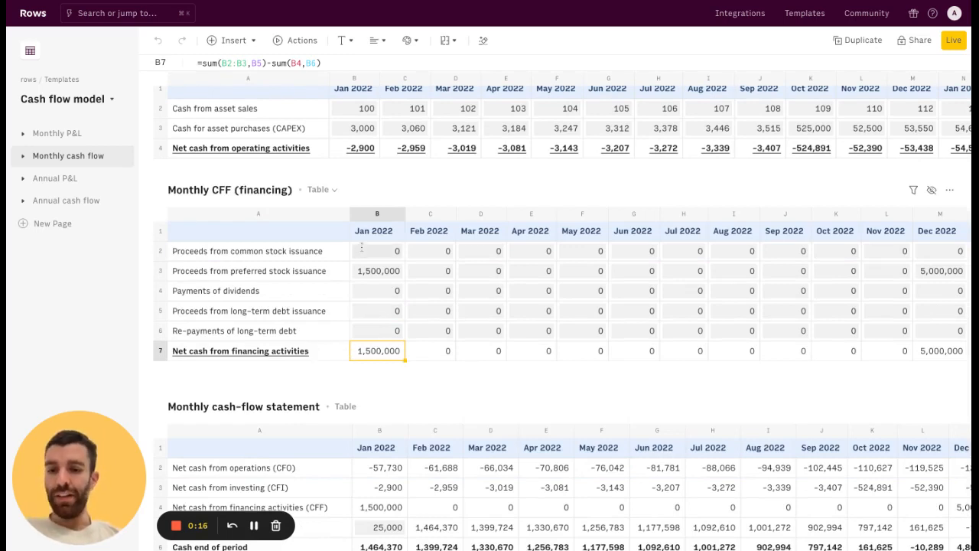
pyautogui.scroll(-3)
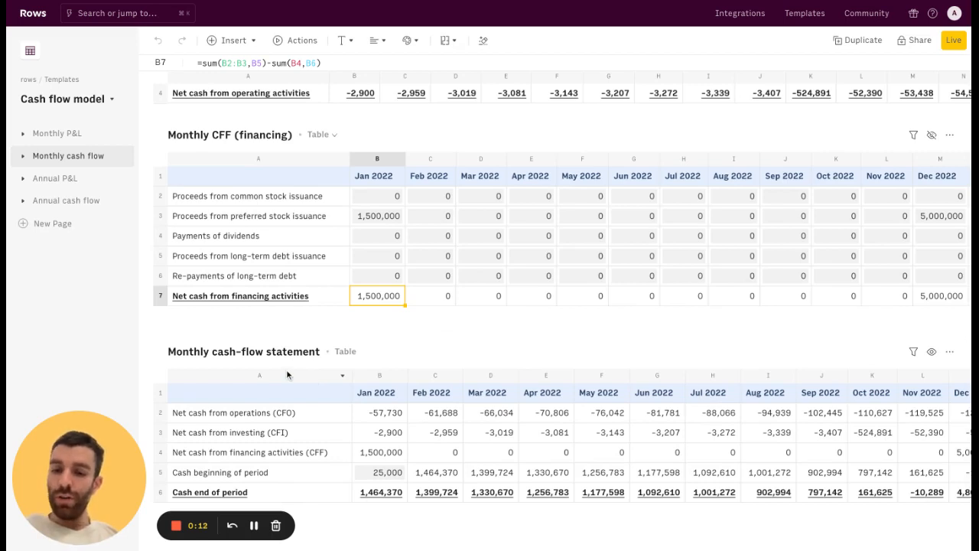
pyautogui.moveTo(296, 226)
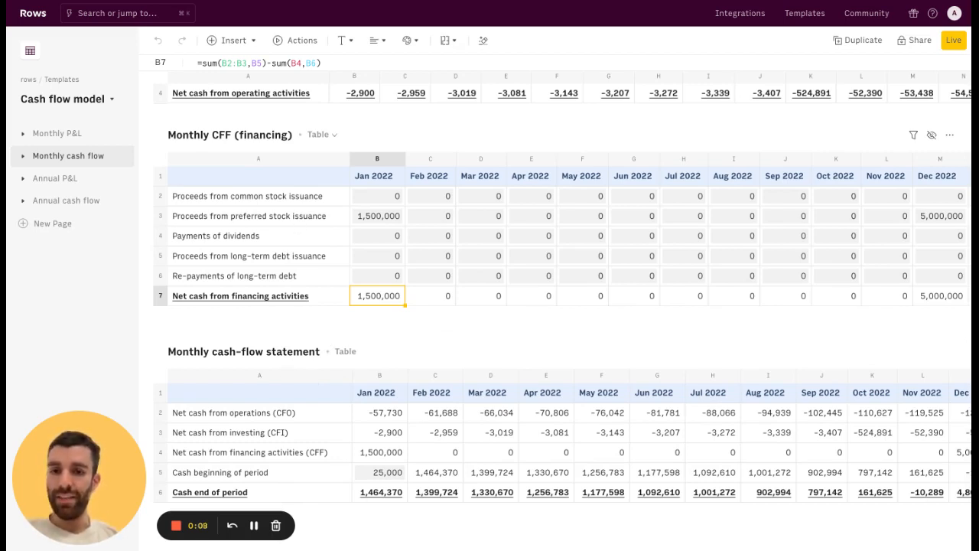
pyautogui.click(380, 491)
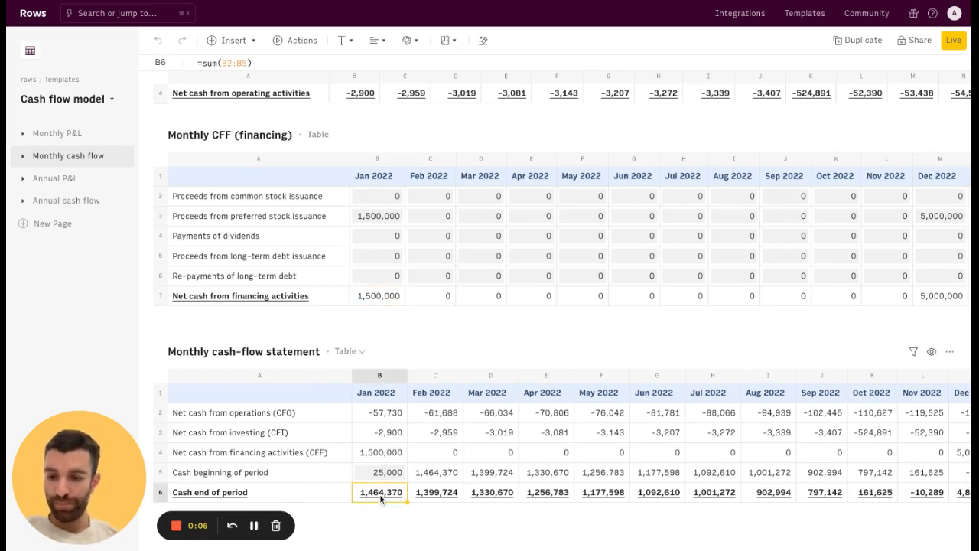
pyautogui.moveTo(329, 520)
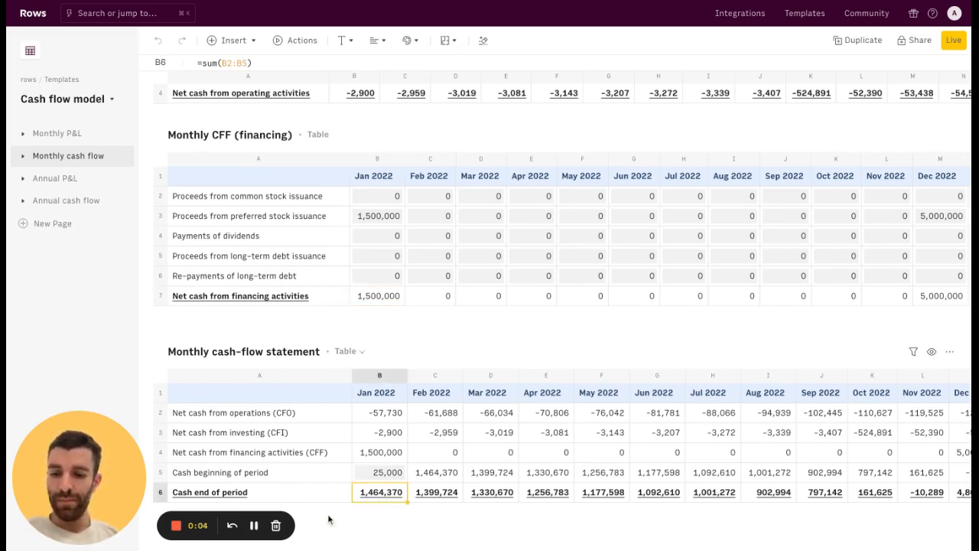